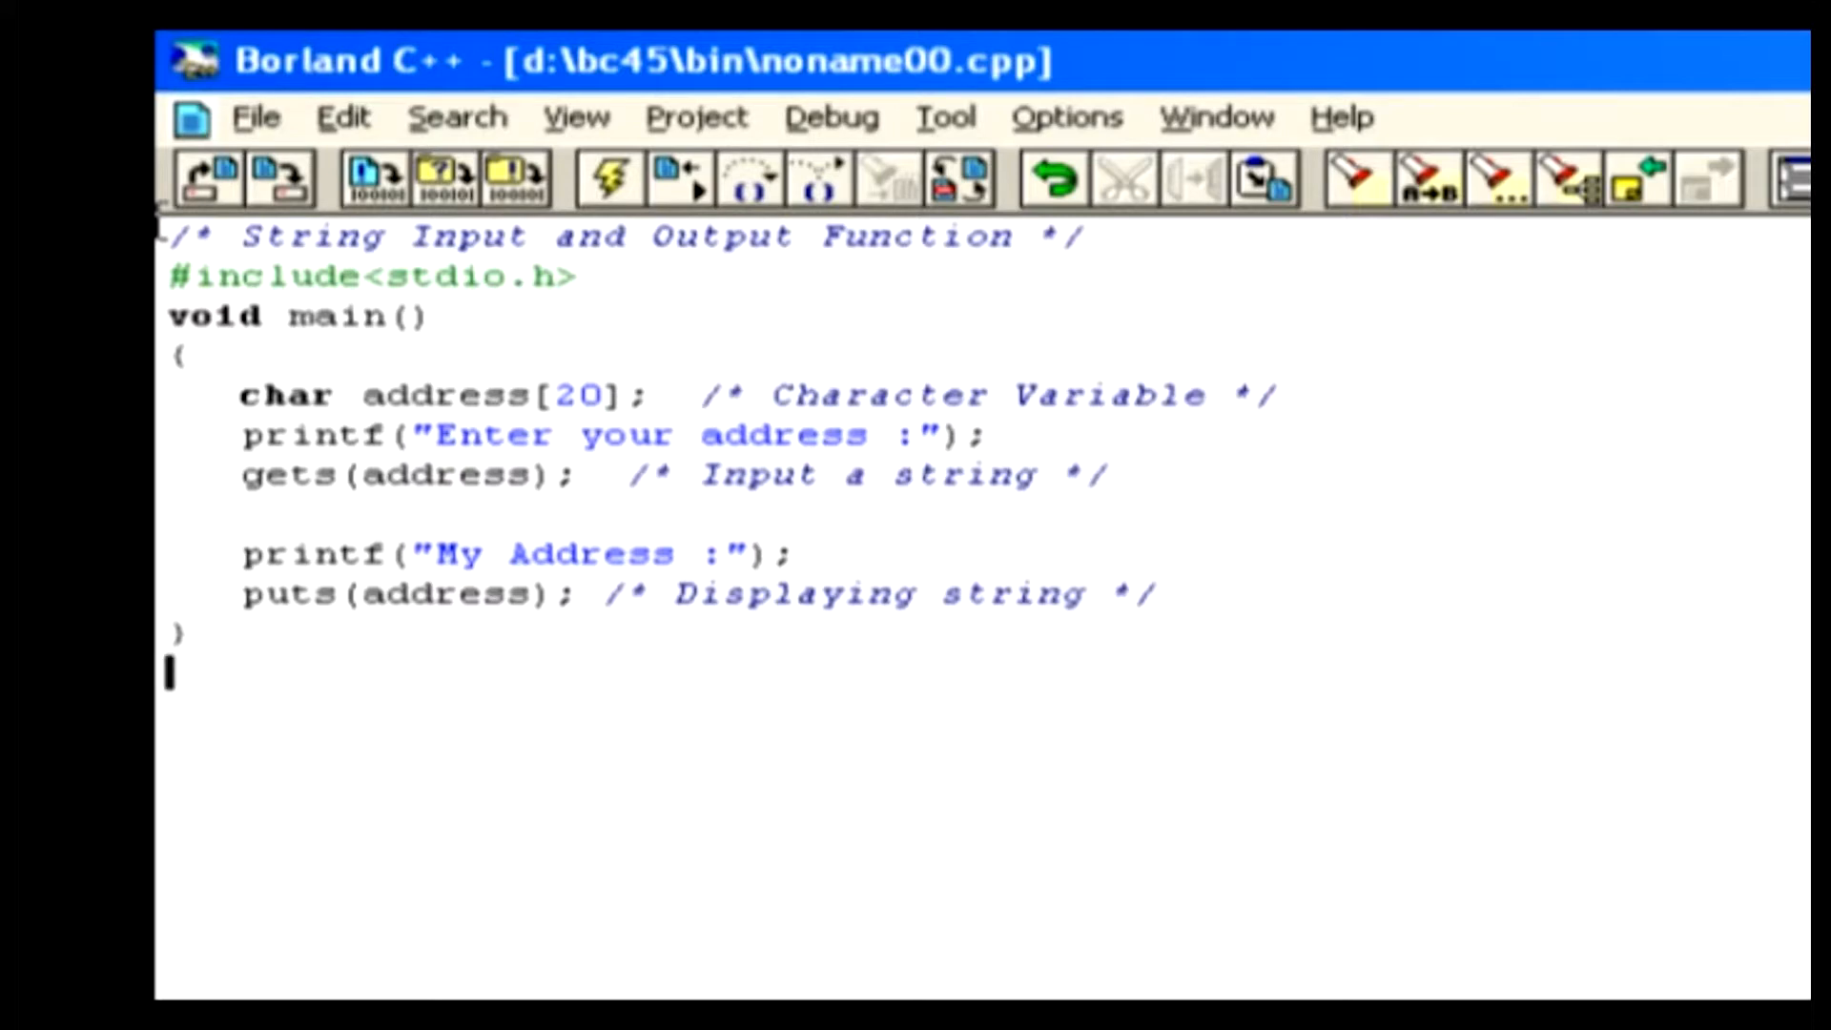
- Highlight stdio.h, printf, gets and the "My Address :" literal while reviewing the source
double_click(268, 277)
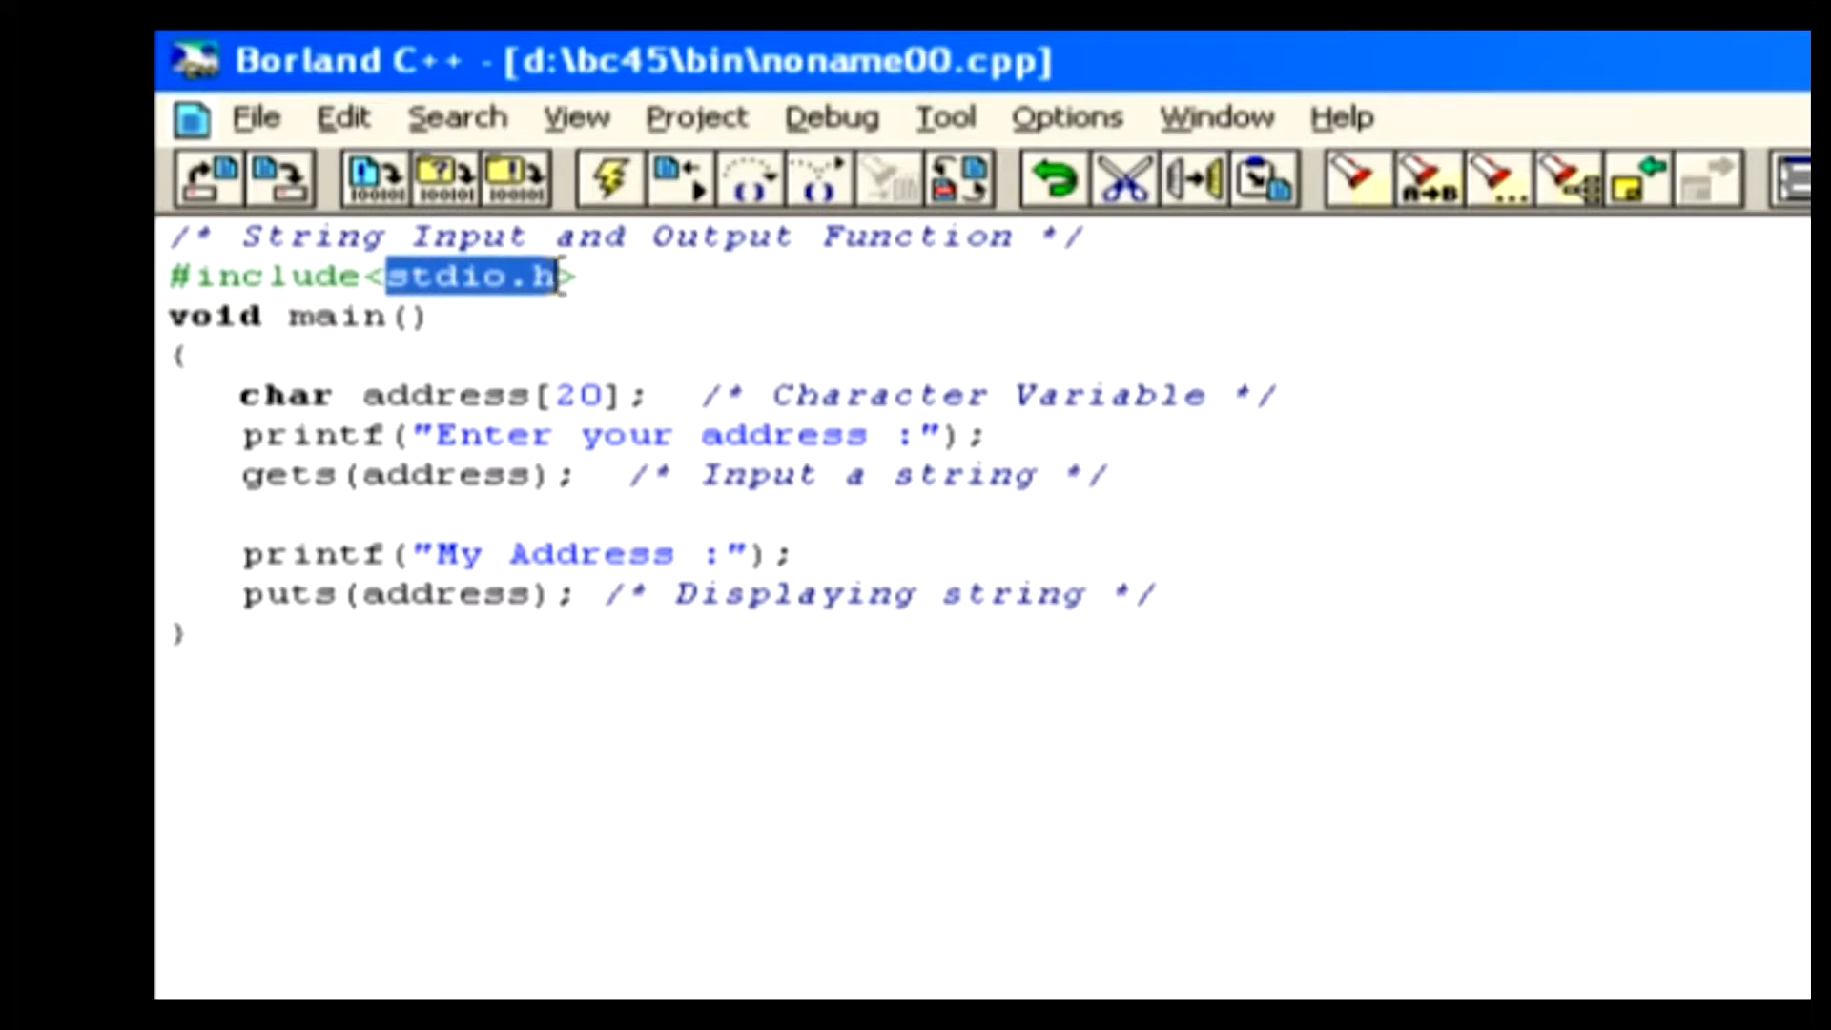
double_click(336, 317)
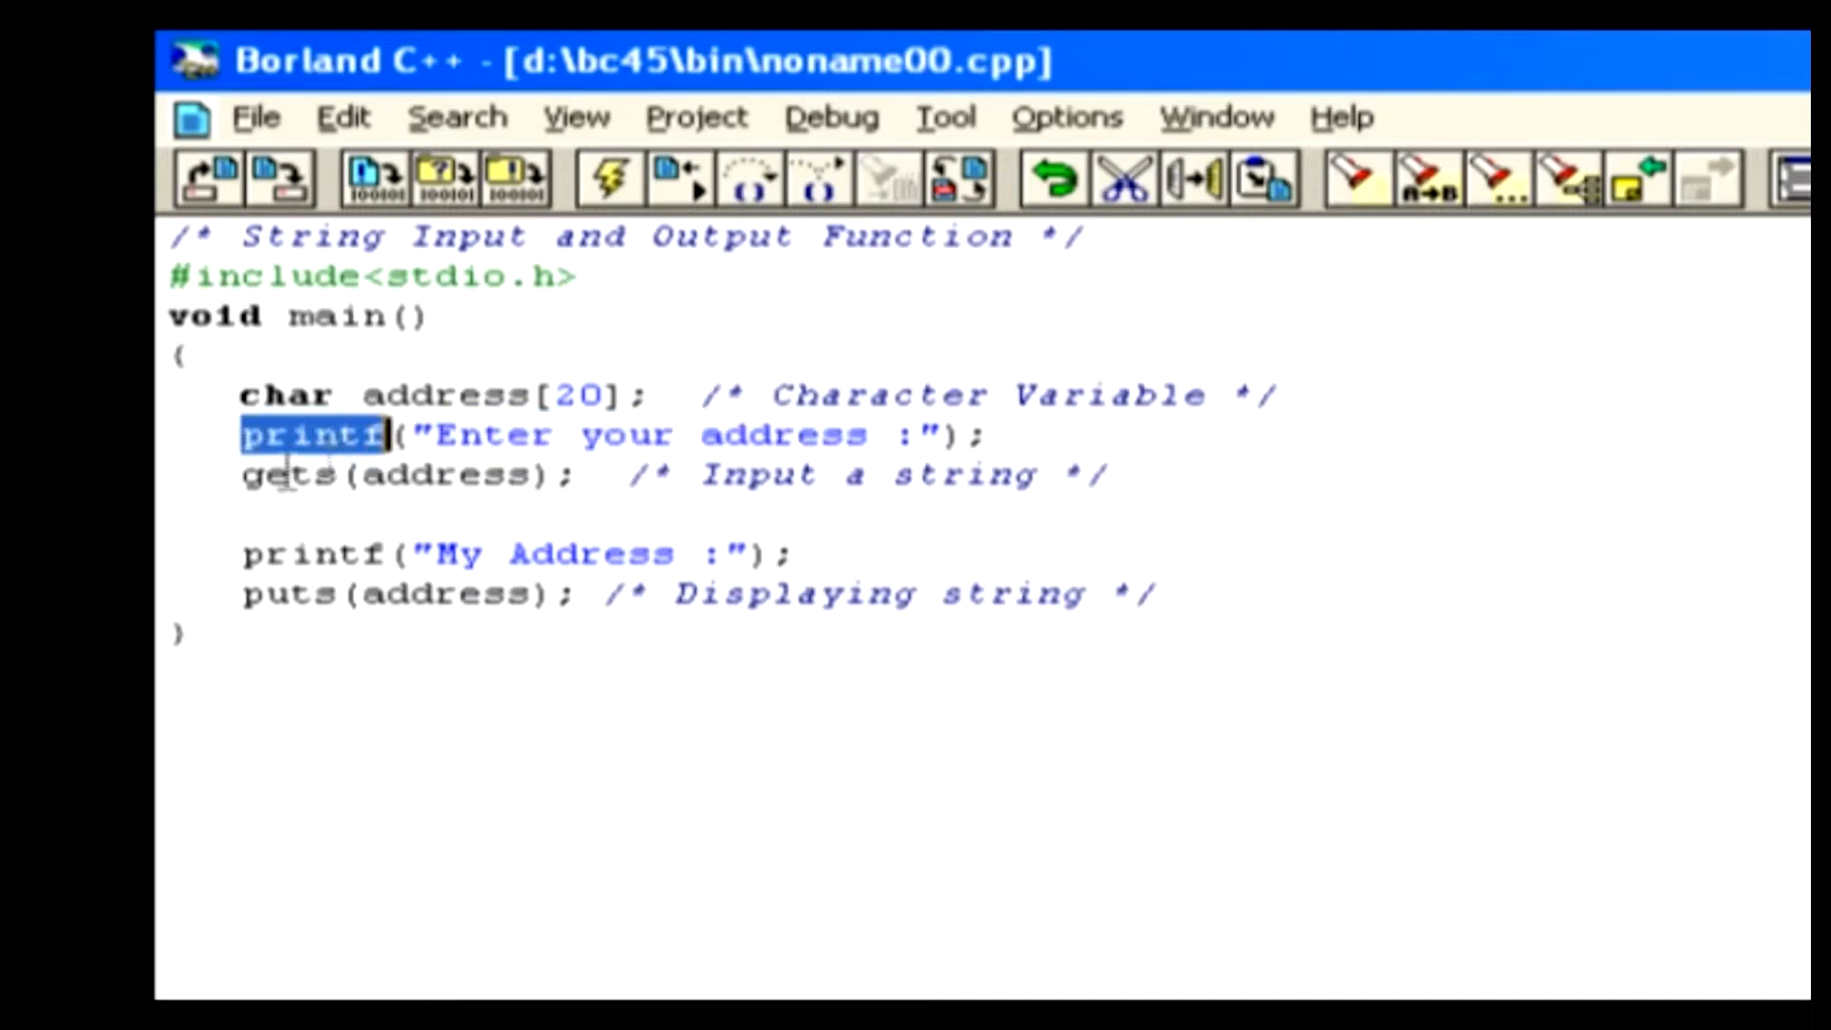
left_click(240, 475)
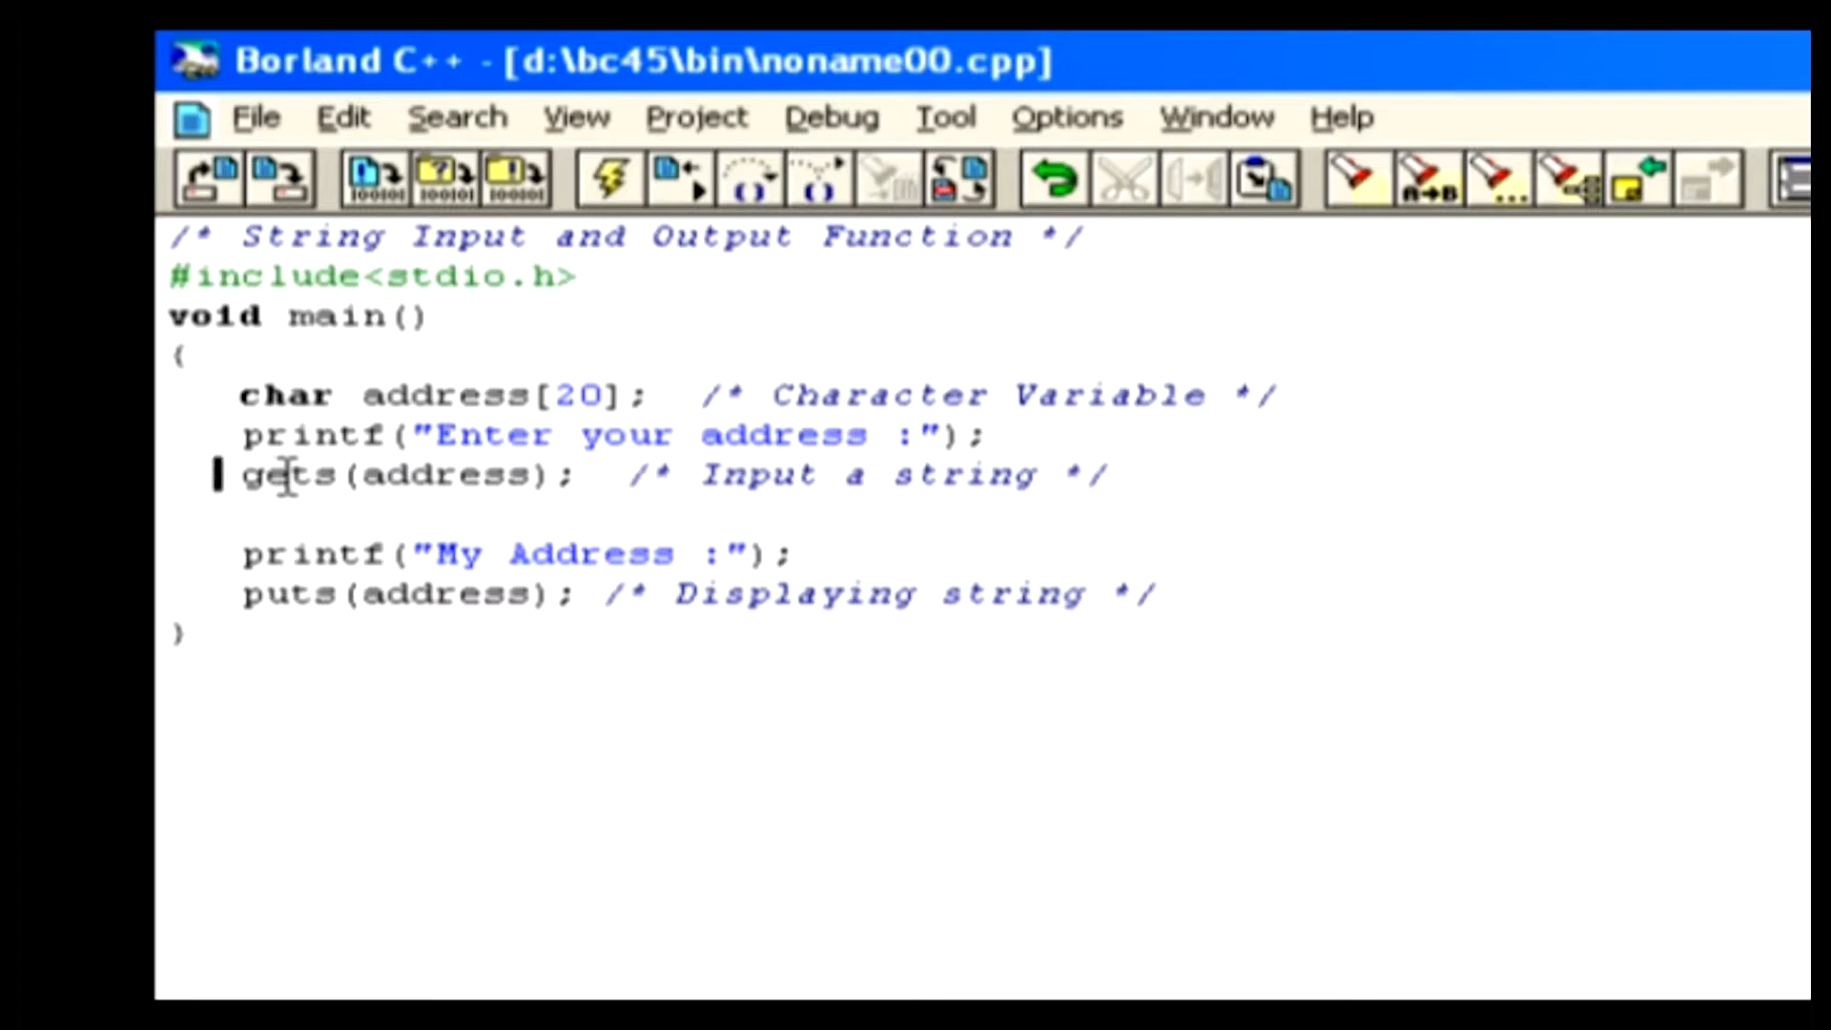
double_click(286, 473)
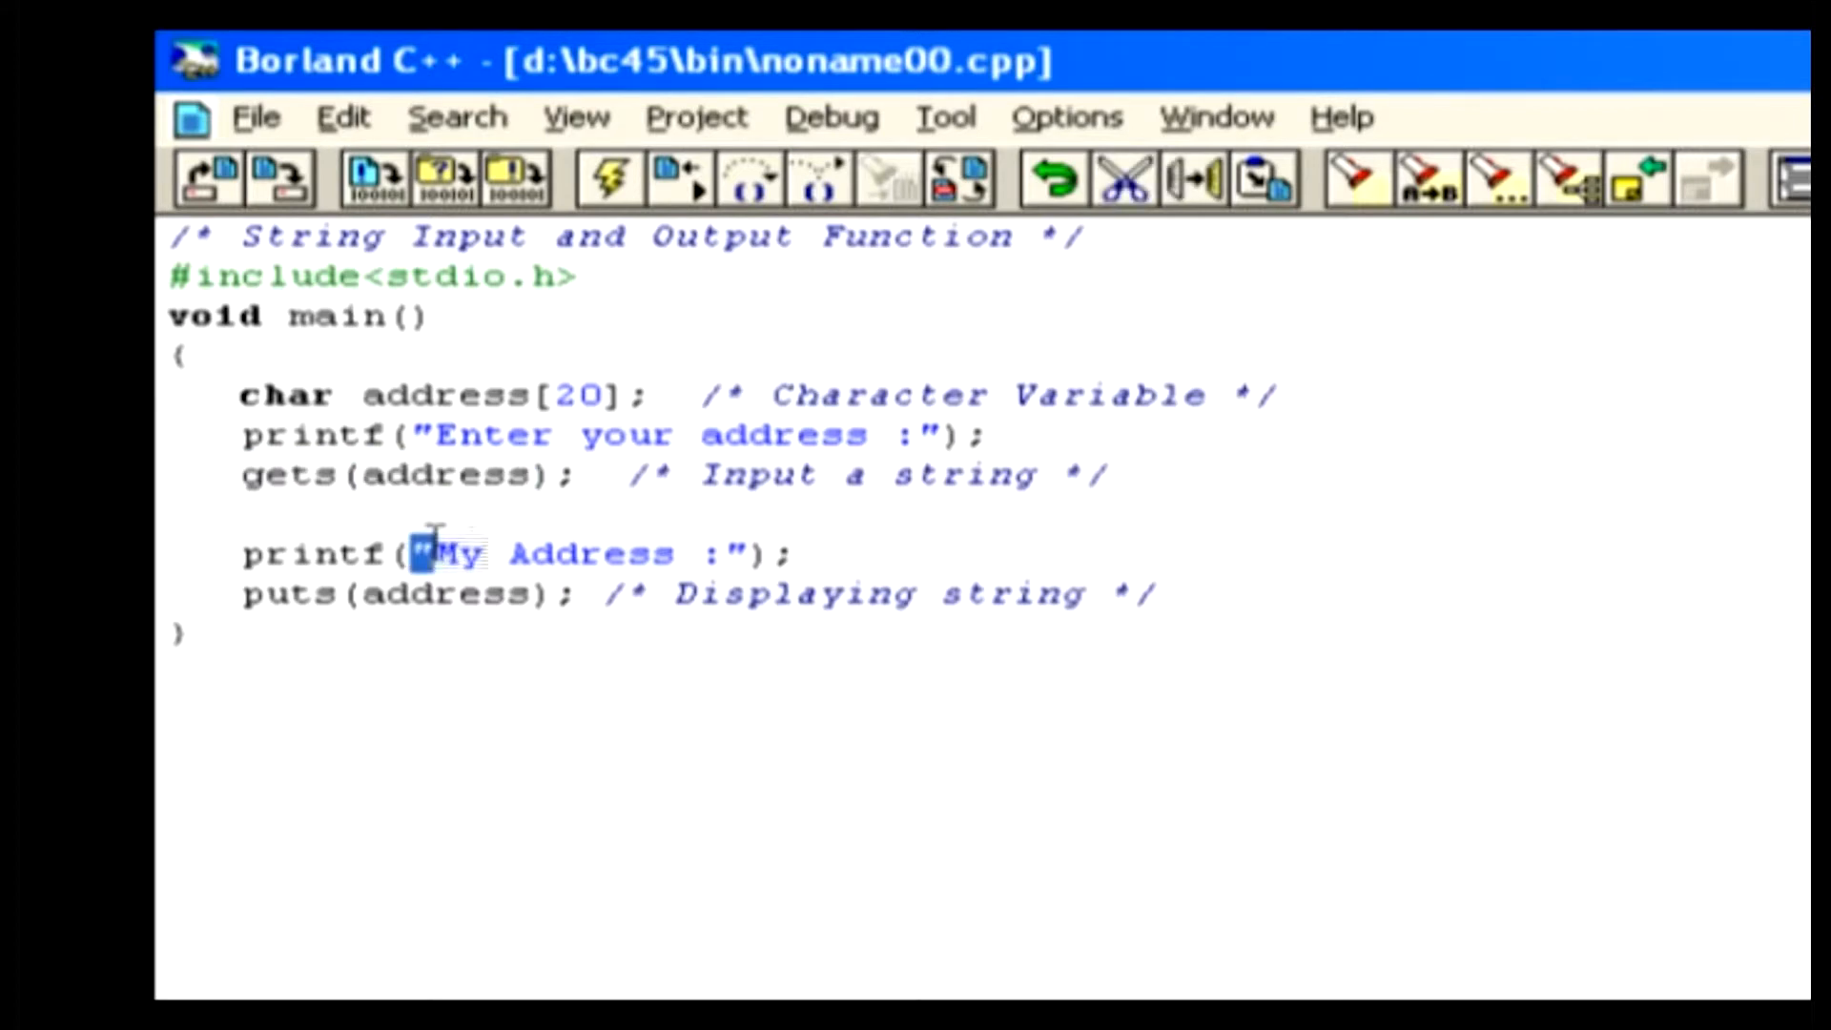
left_click_drag(420, 553, 747, 553)
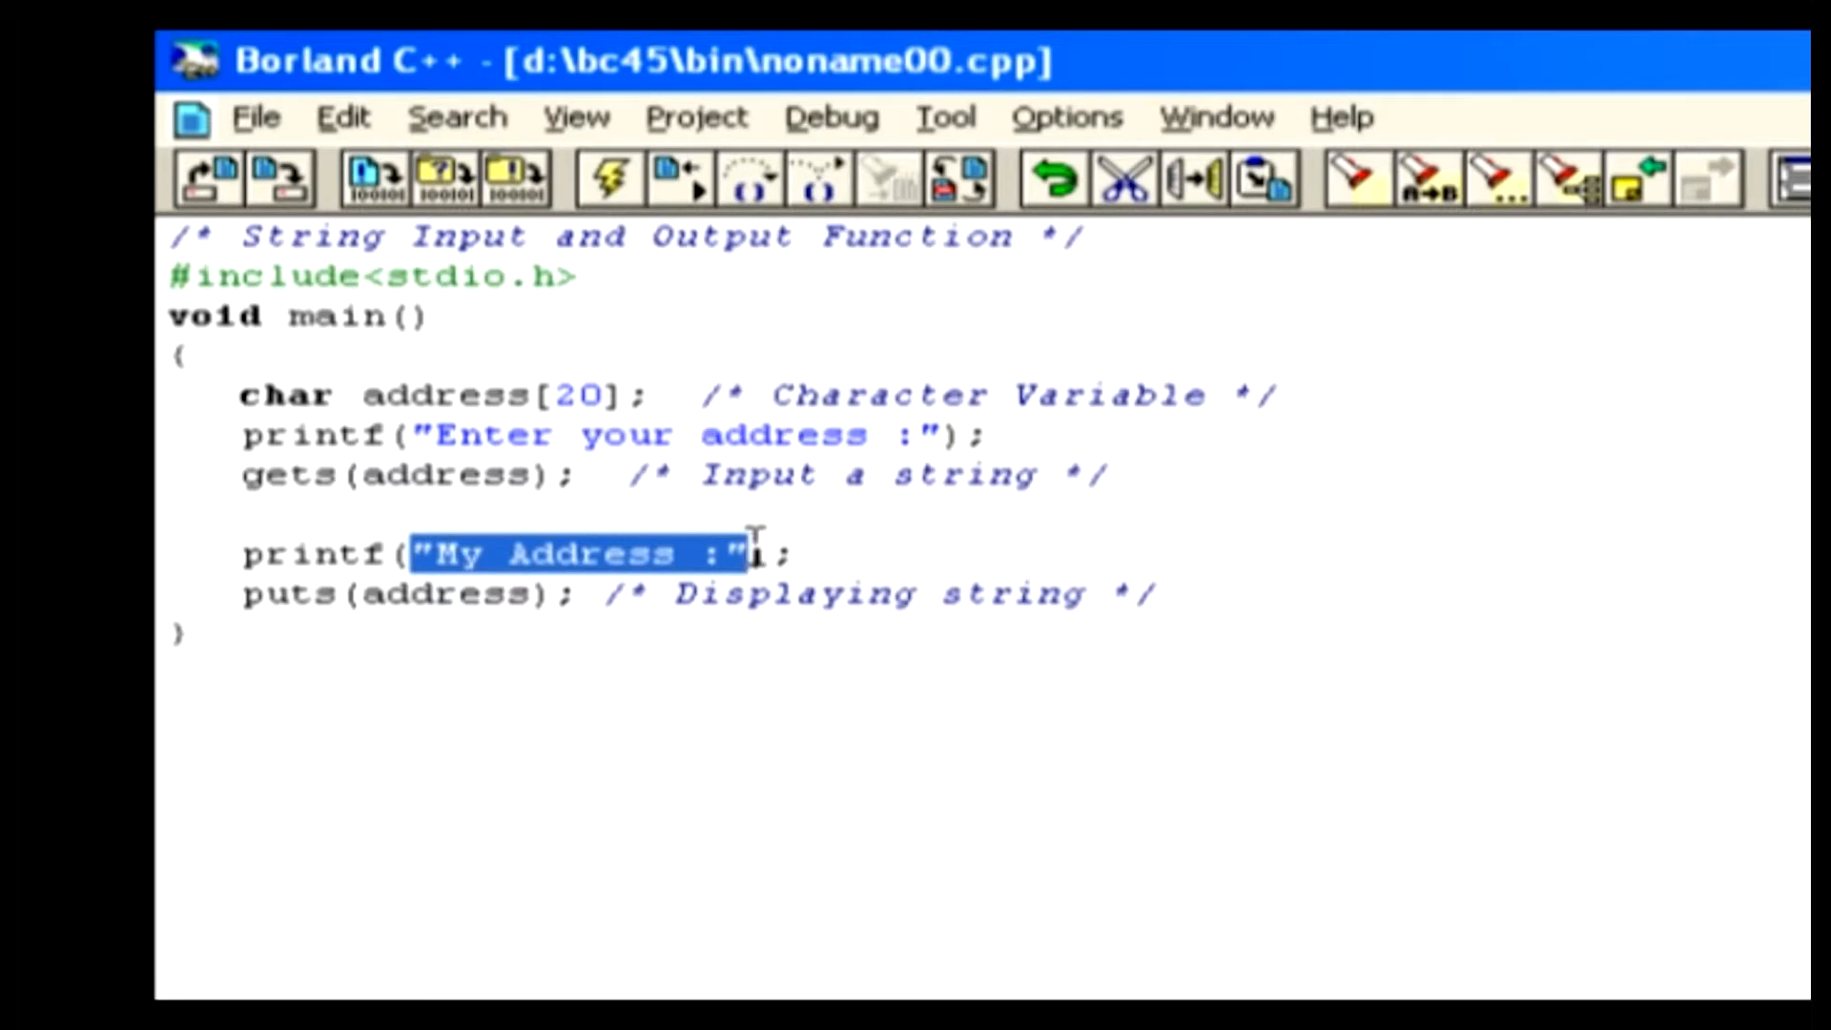
mouse_move(393, 632)
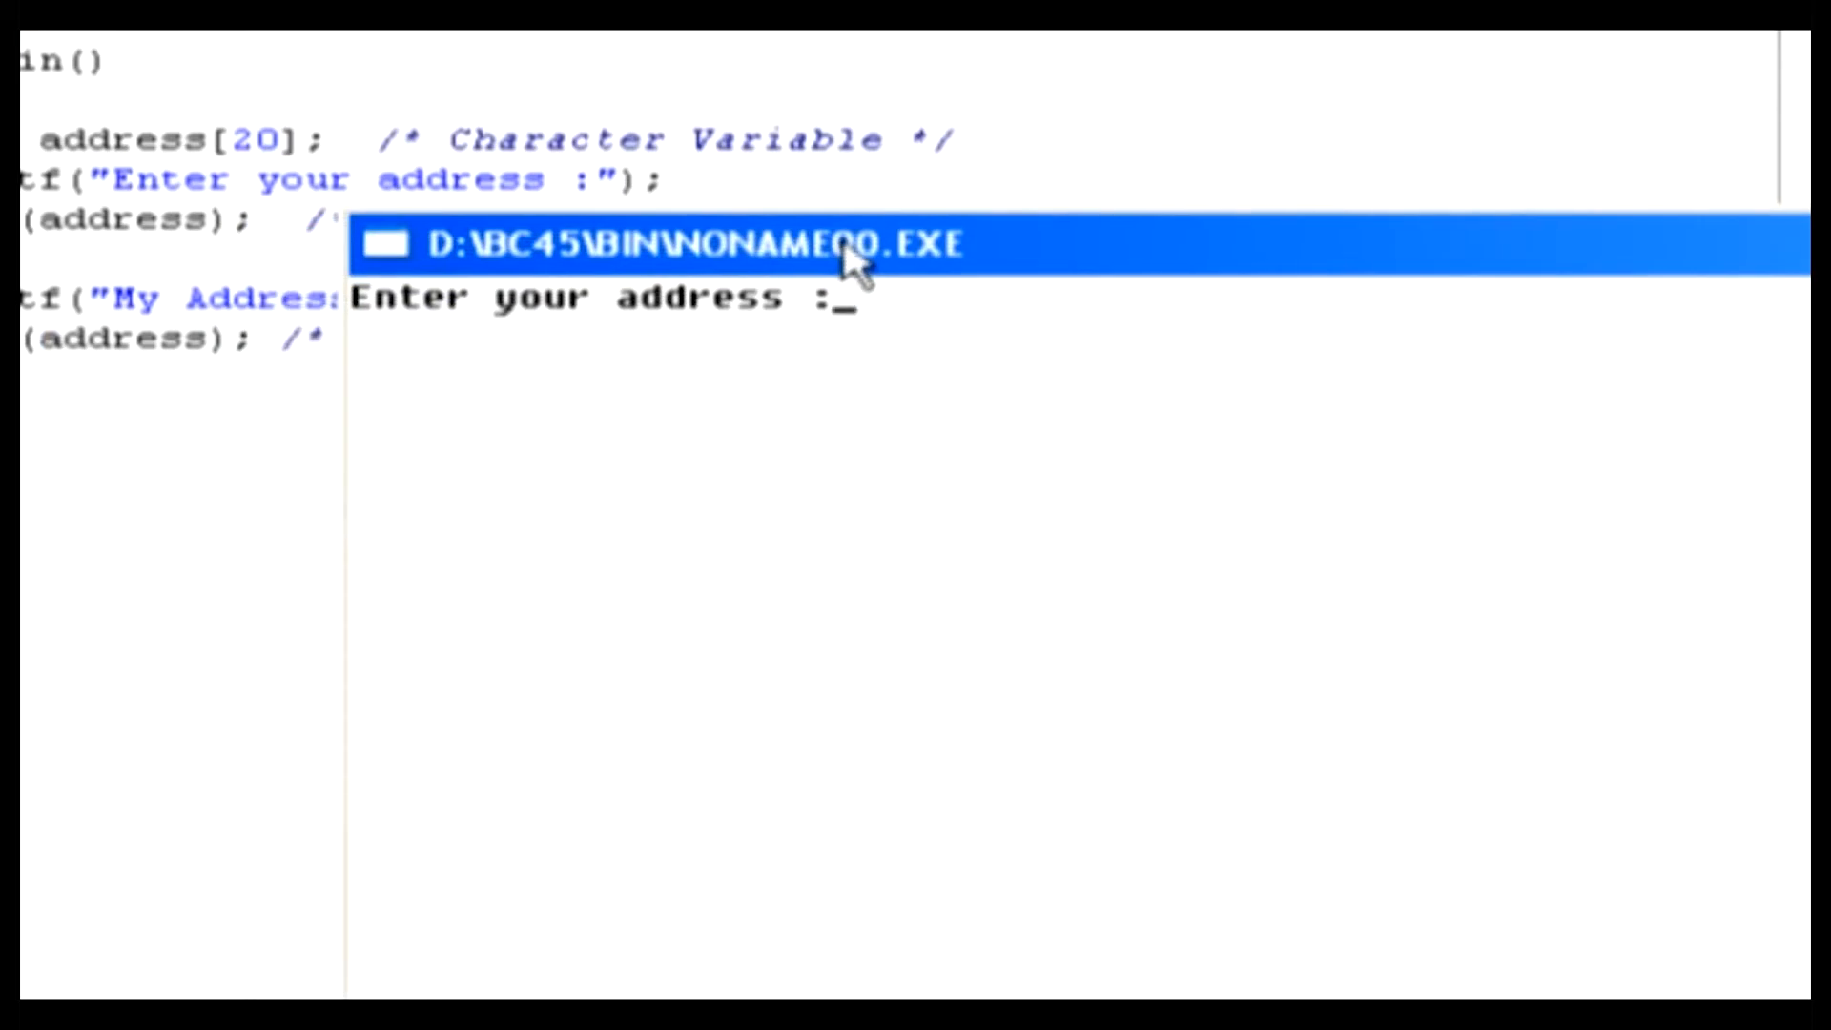
- Enter "New york, USA" in the console so it echoes as "My Address :New york, USA"
type("New")
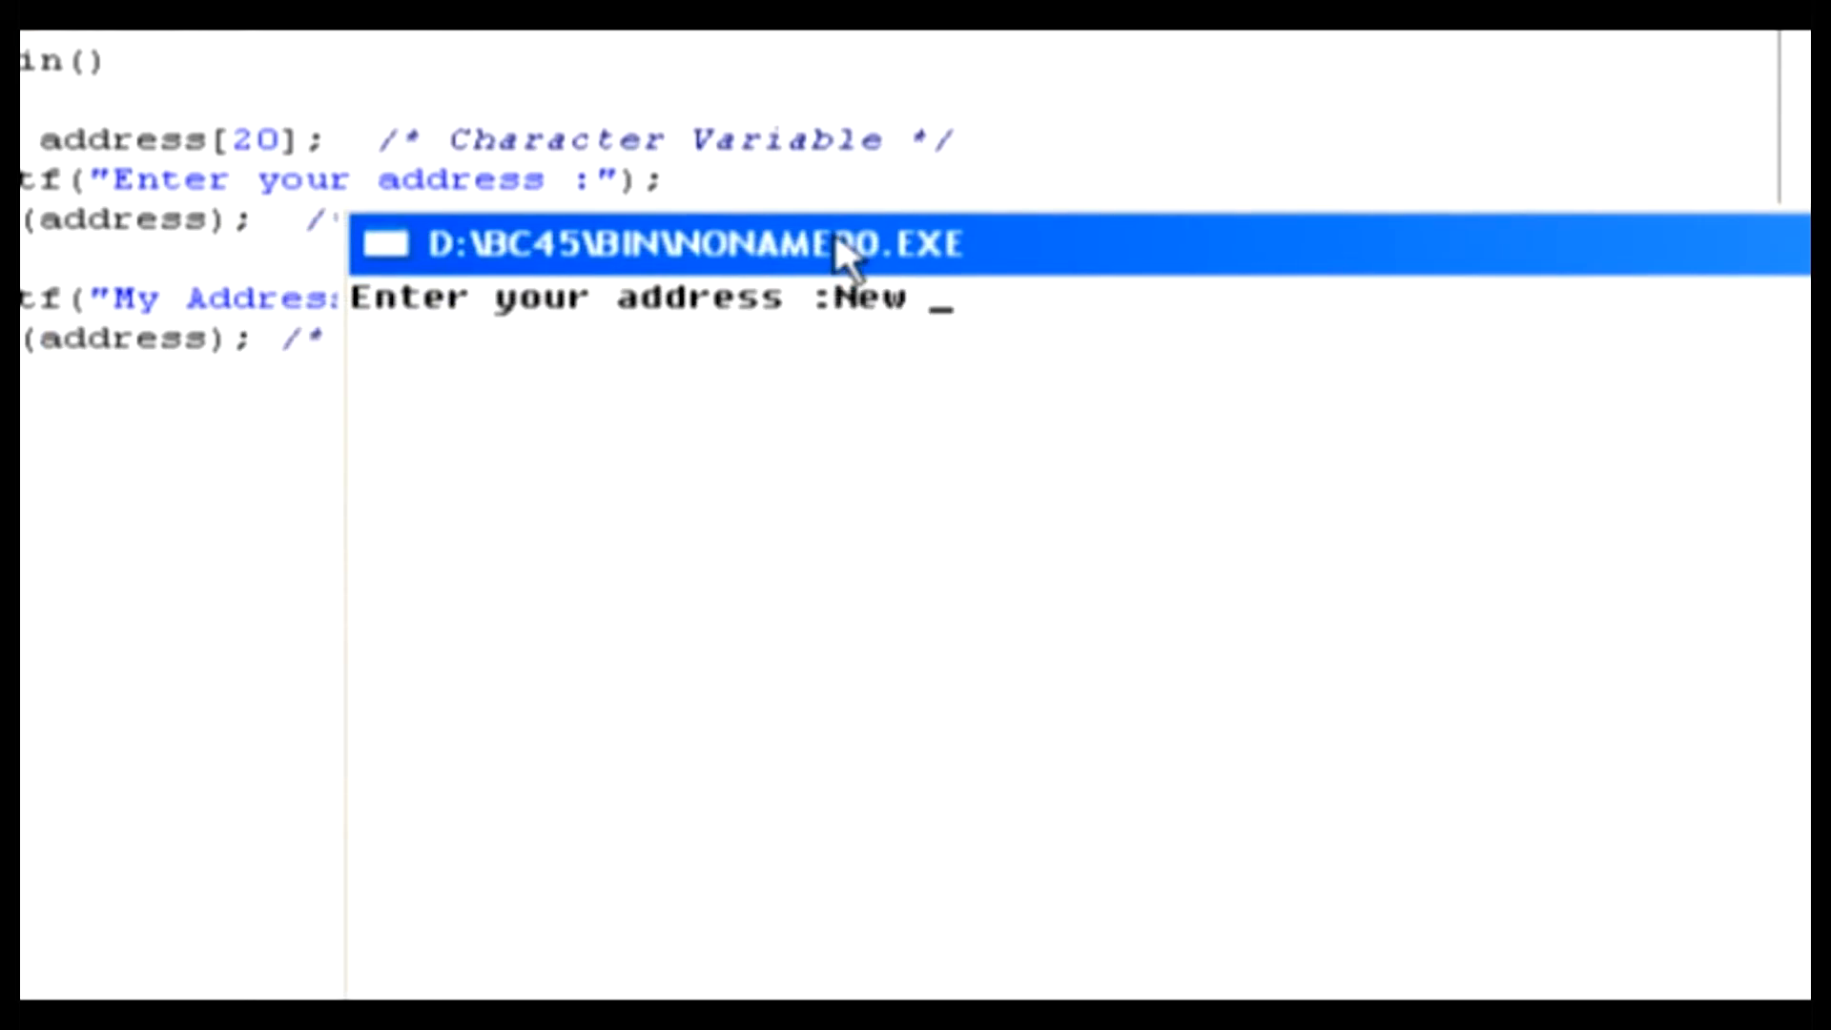
type("york,")
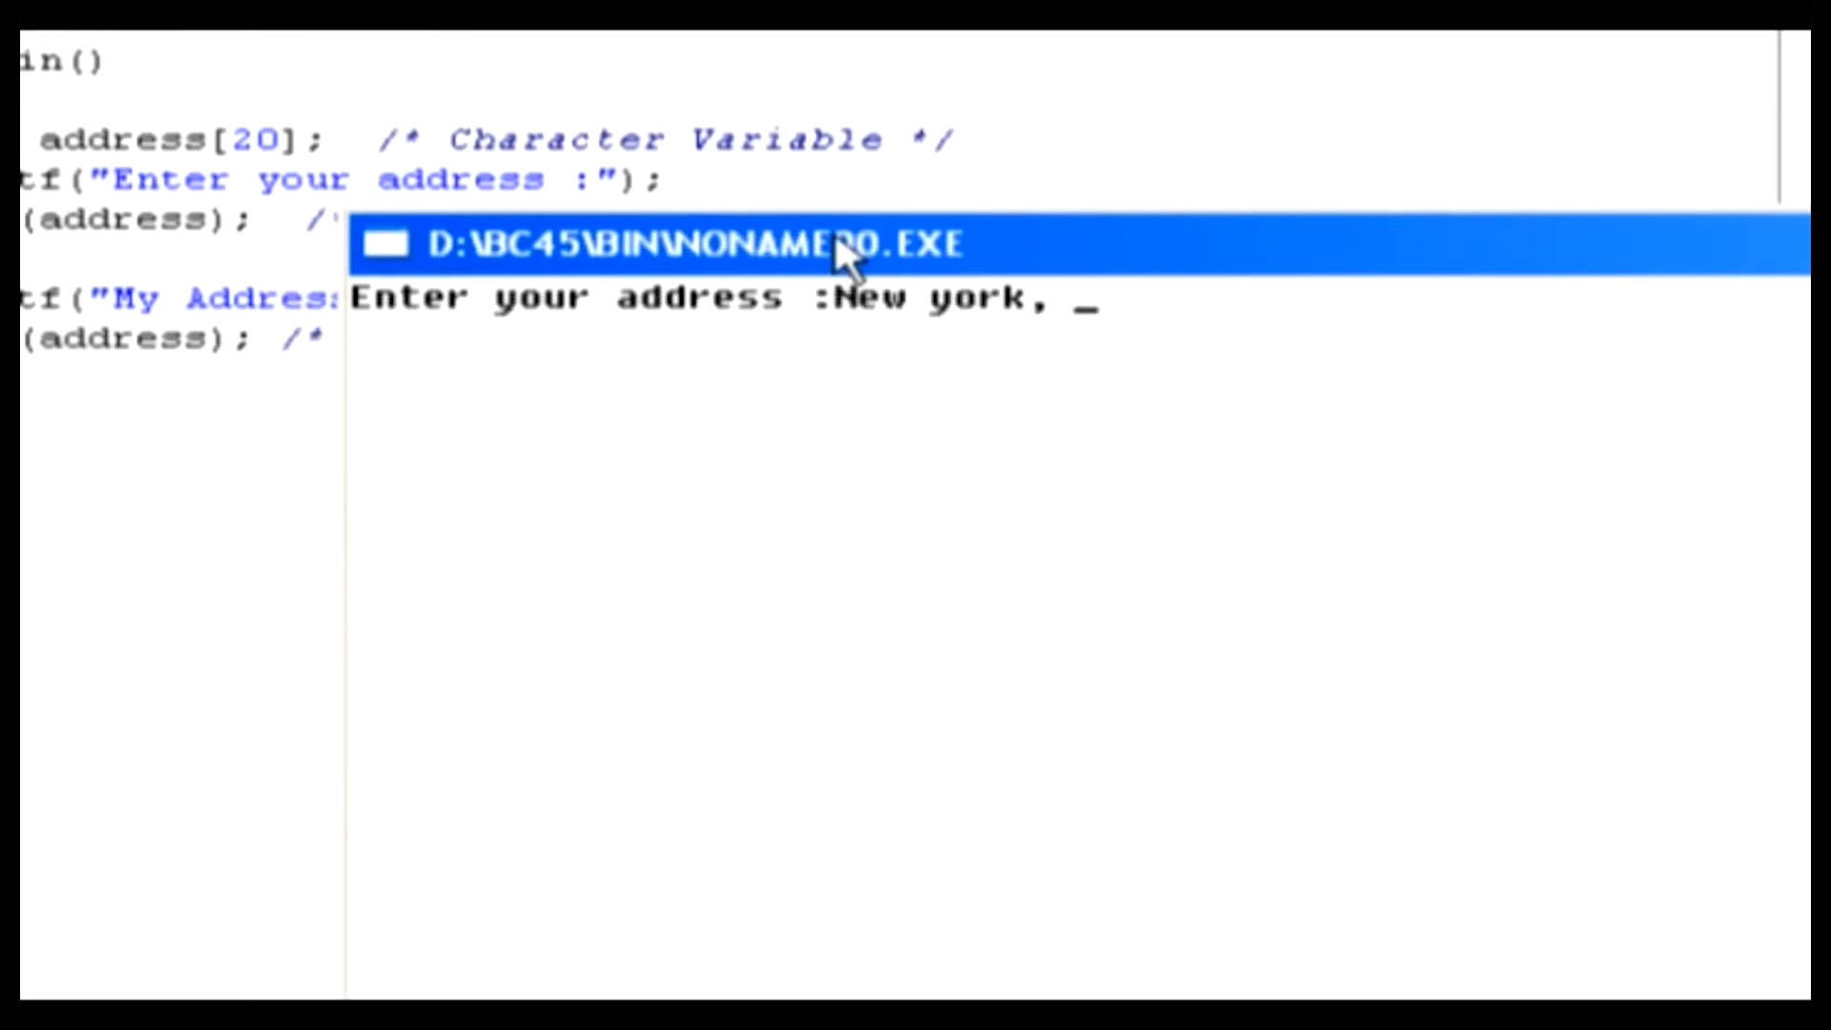
type("USA")
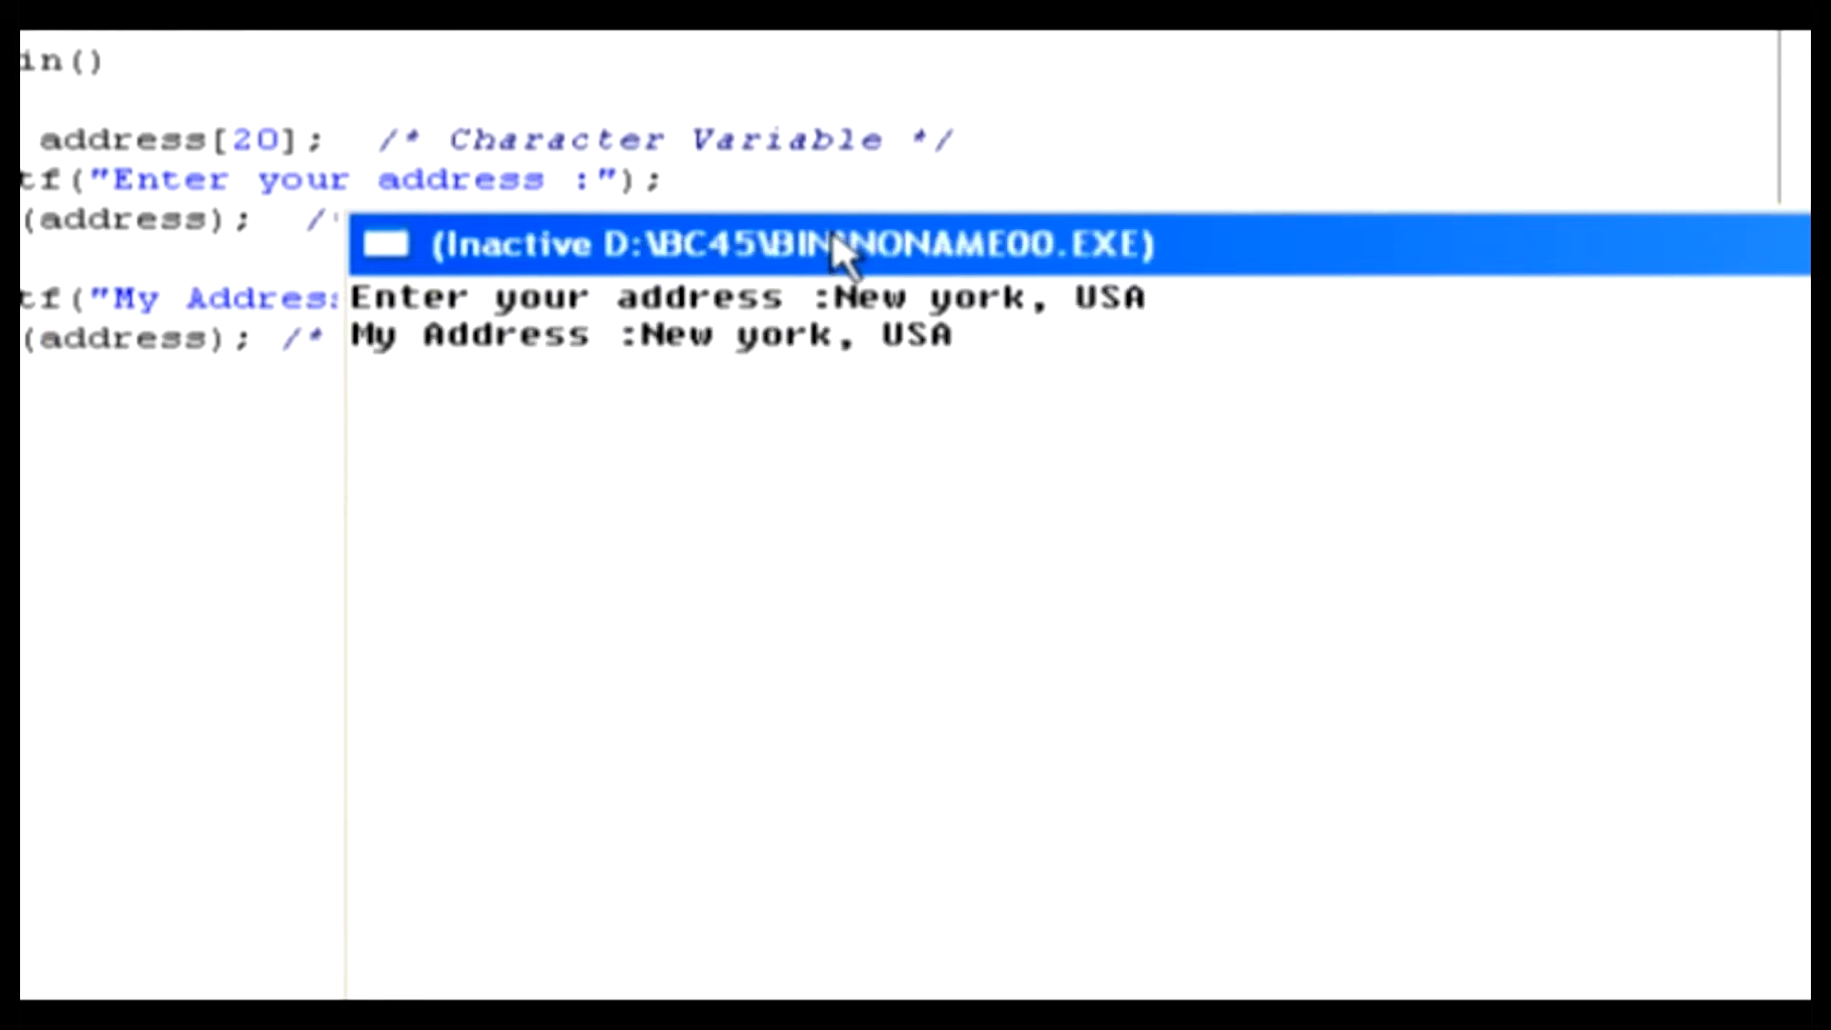
mouse_move(877, 347)
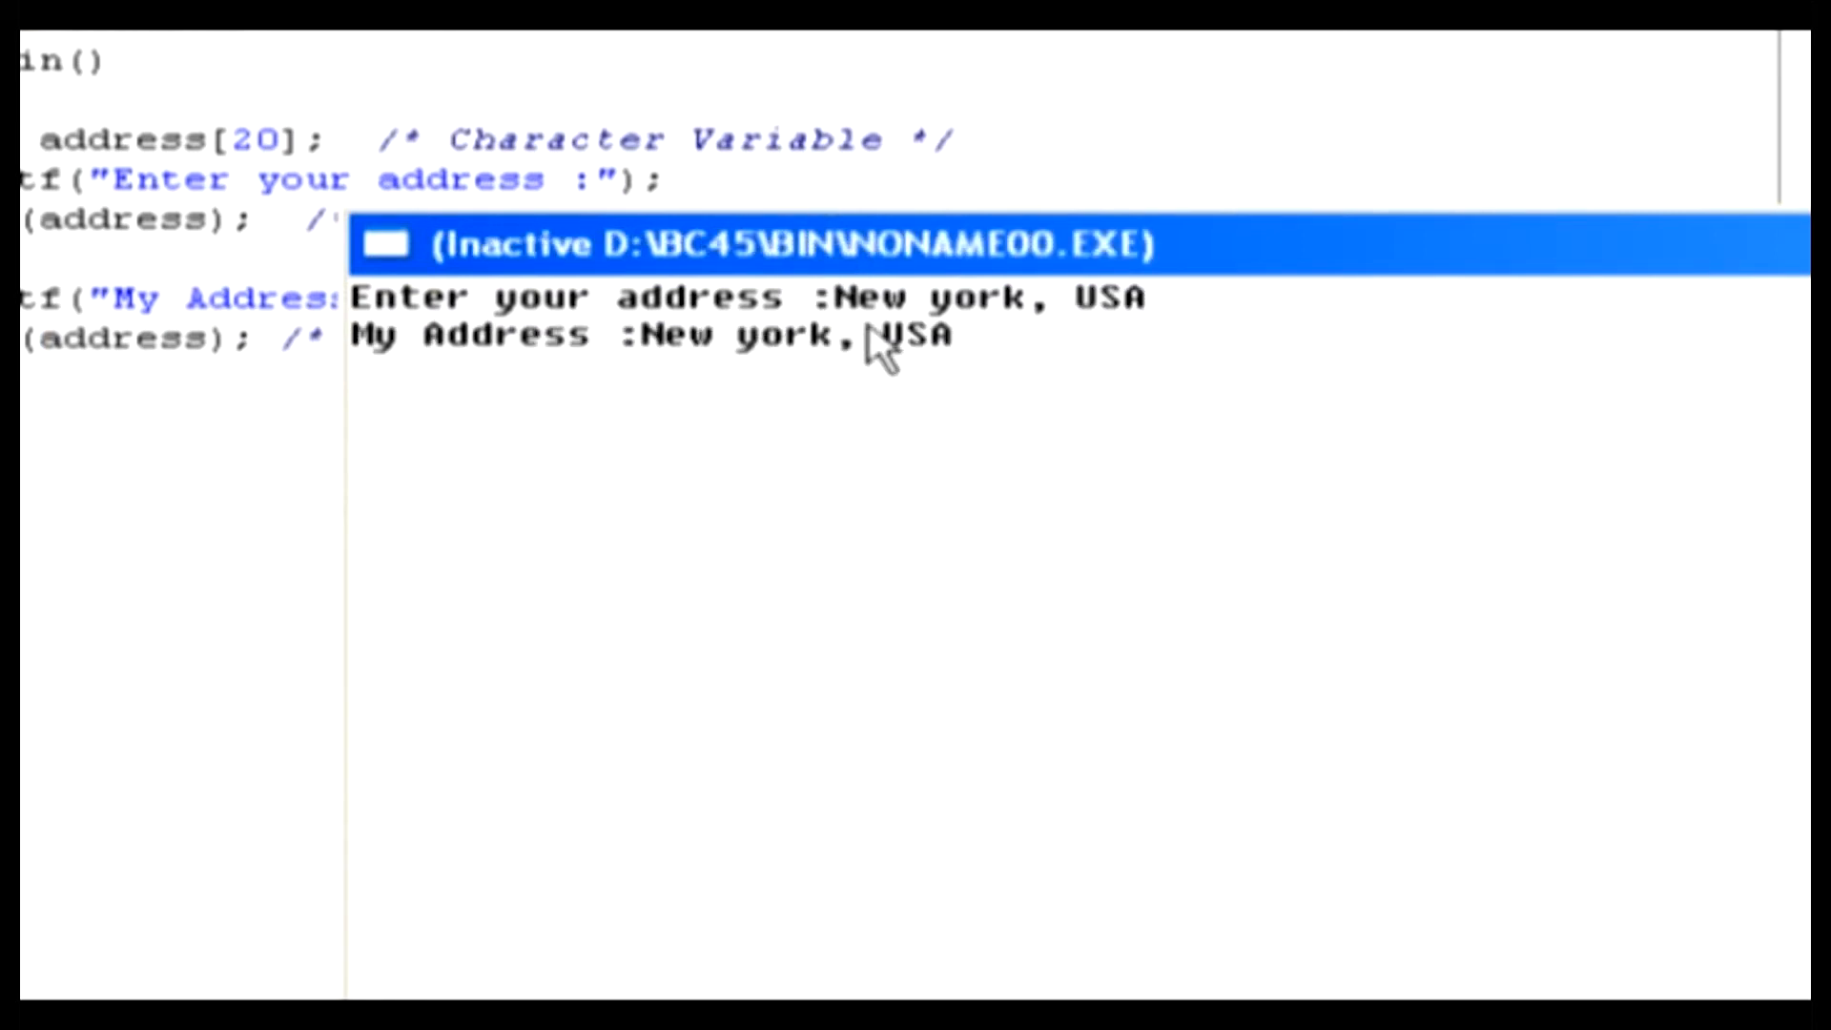